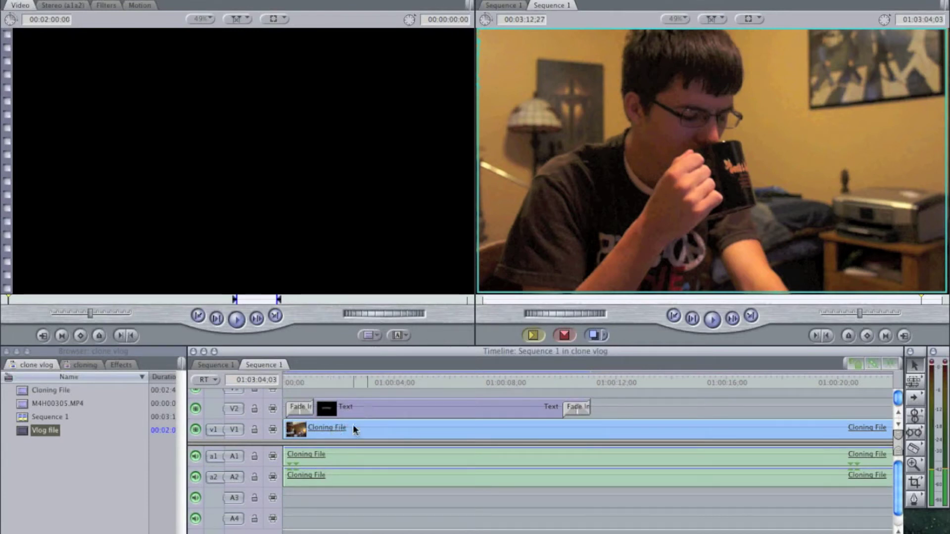
# - Place a second Cloning File clip on V2 above the original with a Cross Dissolve at its start
pyautogui.click(327, 428)
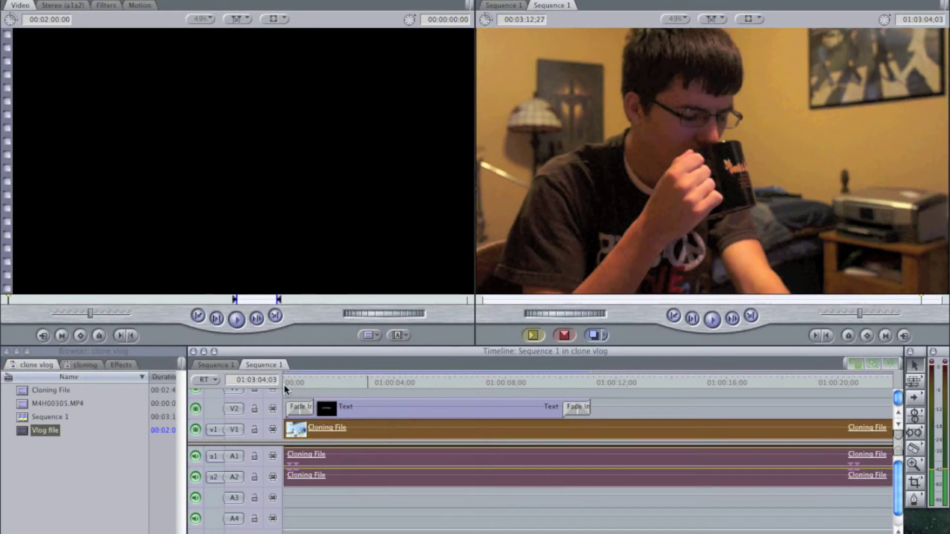
pyautogui.click(285, 383)
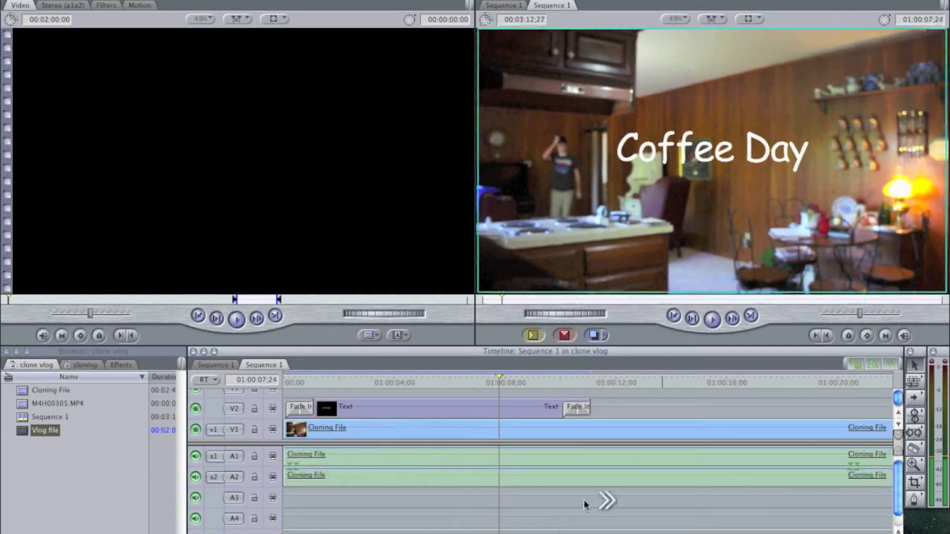
pyautogui.moveTo(683, 405)
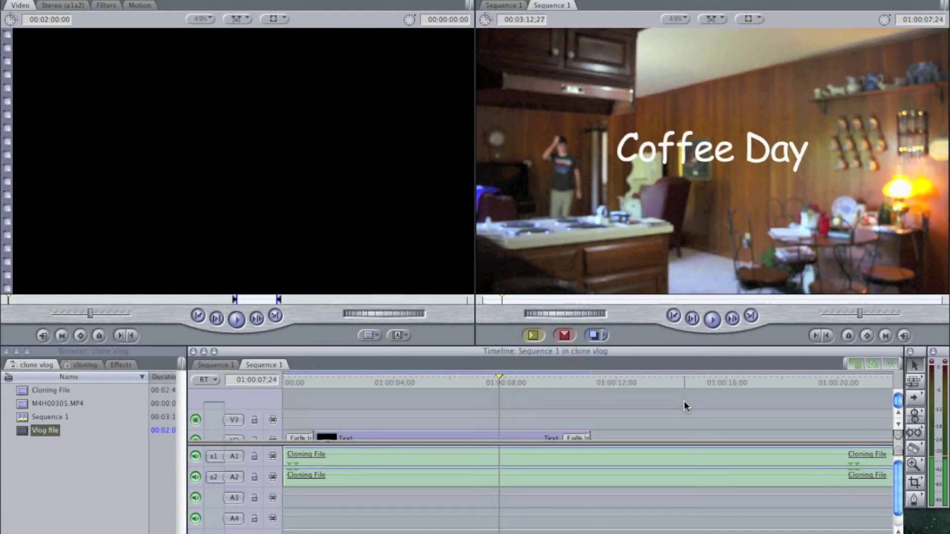
pyautogui.hscroll(3)
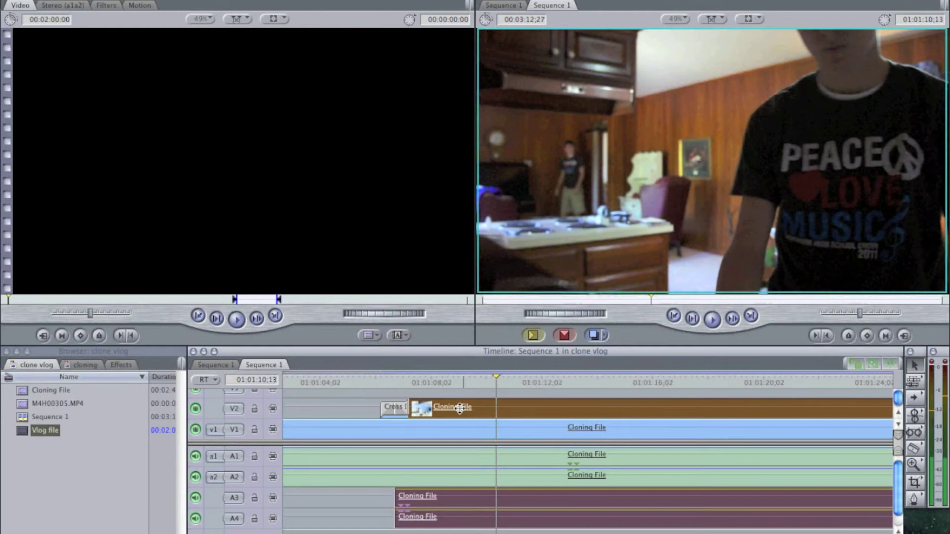
pyautogui.moveTo(513, 412)
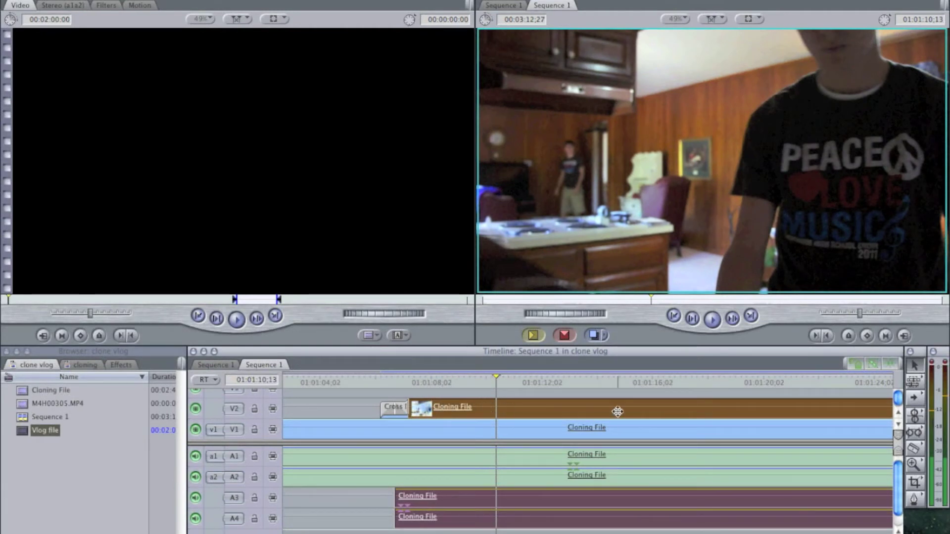
pyautogui.moveTo(491, 413)
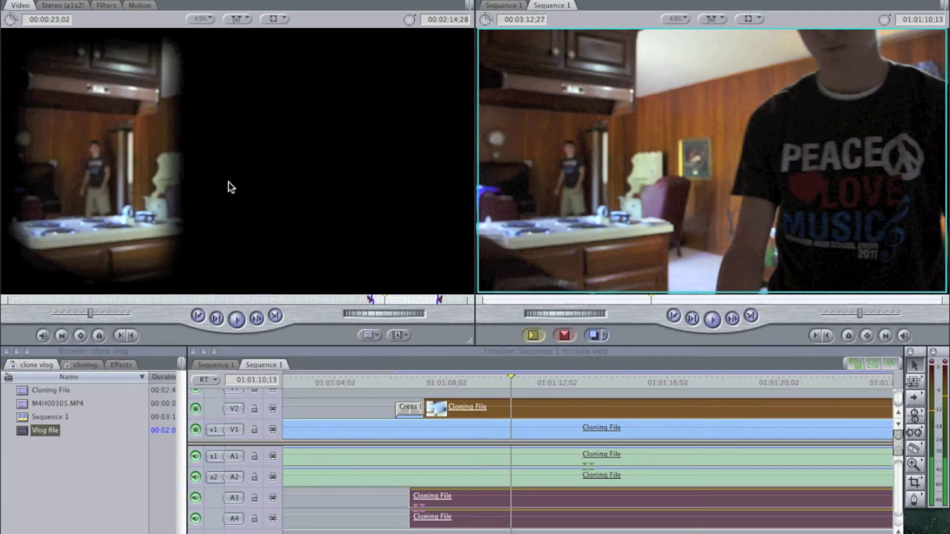
pyautogui.moveTo(522, 176)
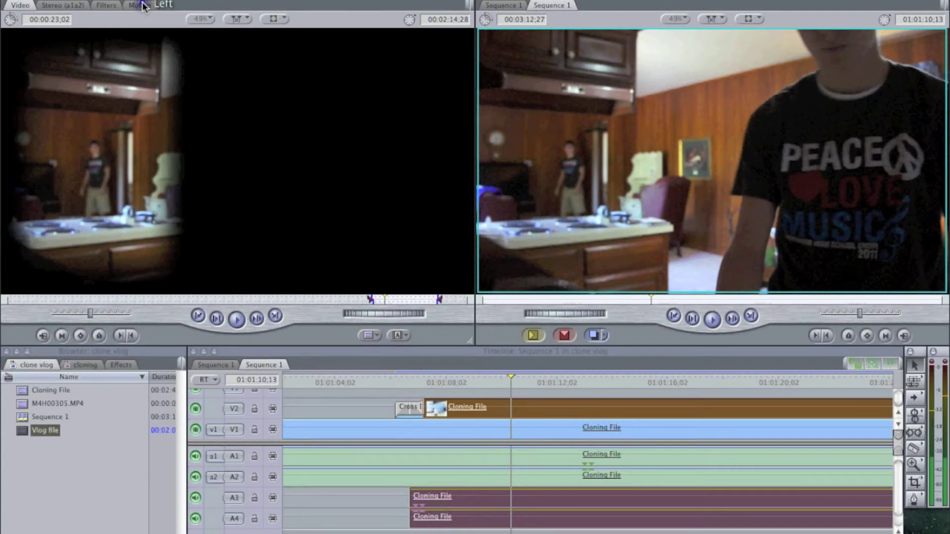
# - Switch the Viewer to the Motion settings for the upper V2 clip
pyautogui.click(140, 5)
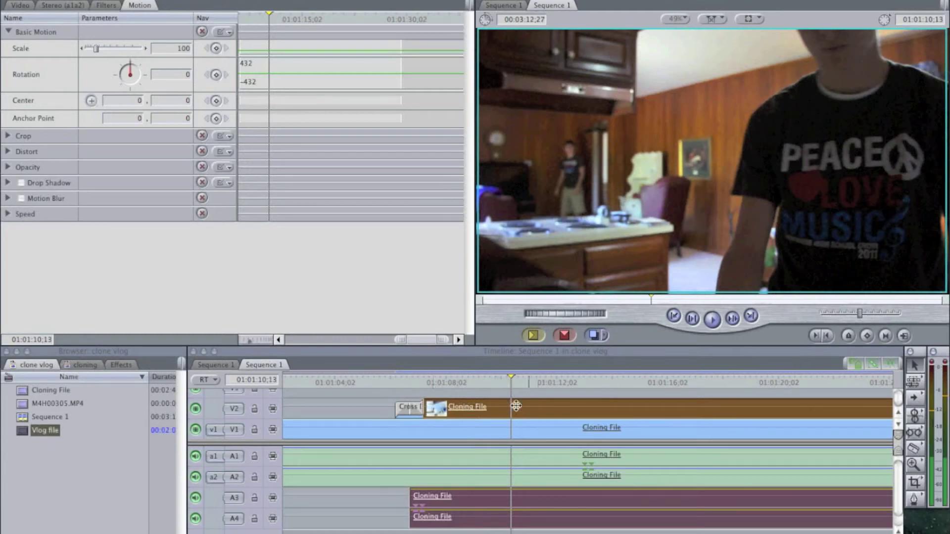
pyautogui.moveTo(883, 113)
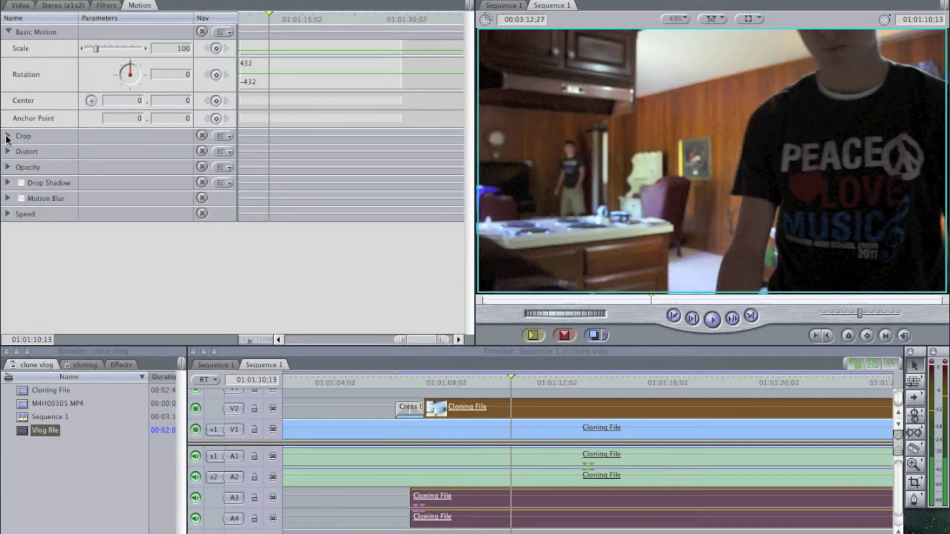
# - Set the upper clip's Right crop to 66 so the V1 footage shows on the right
pyautogui.click(8, 135)
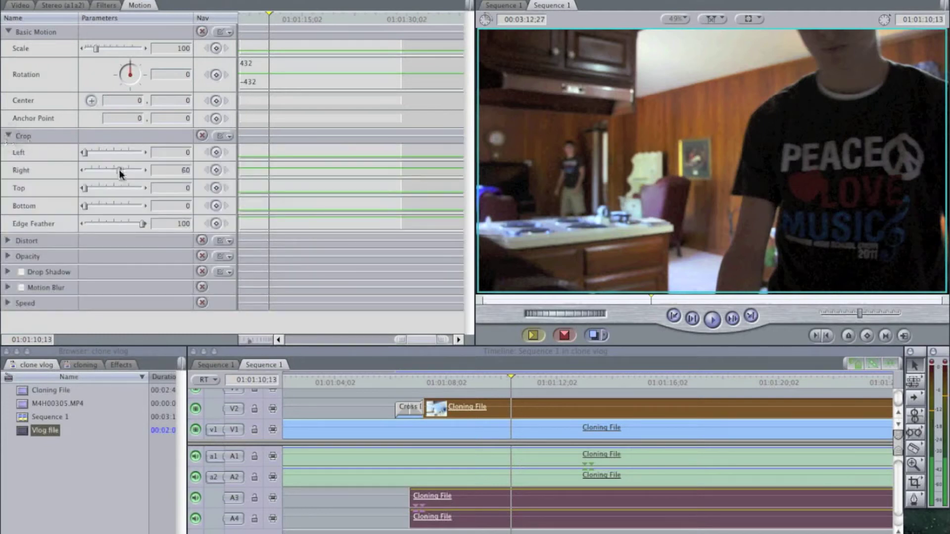
pyautogui.moveTo(118, 169); pyautogui.dragTo(85, 169)
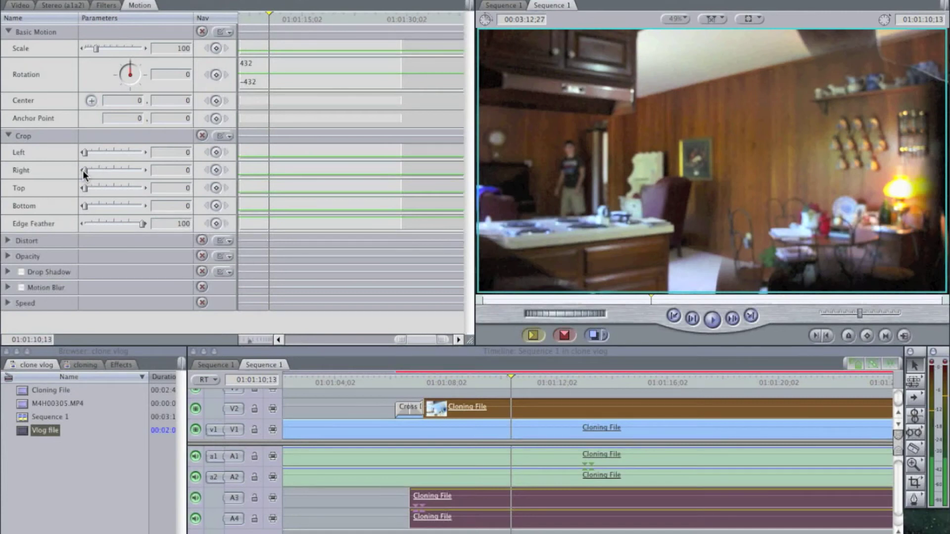
pyautogui.moveTo(159, 221)
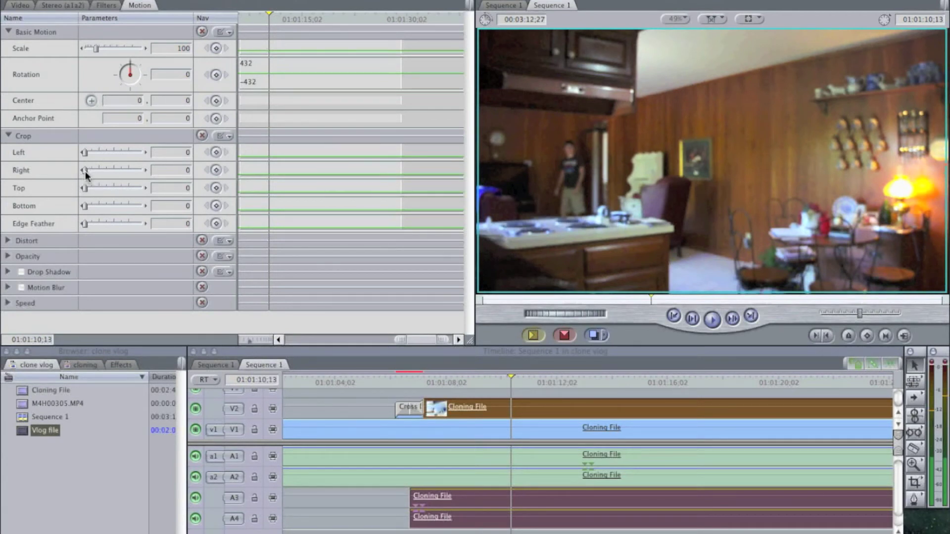
pyautogui.moveTo(83, 169); pyautogui.dragTo(100, 170)
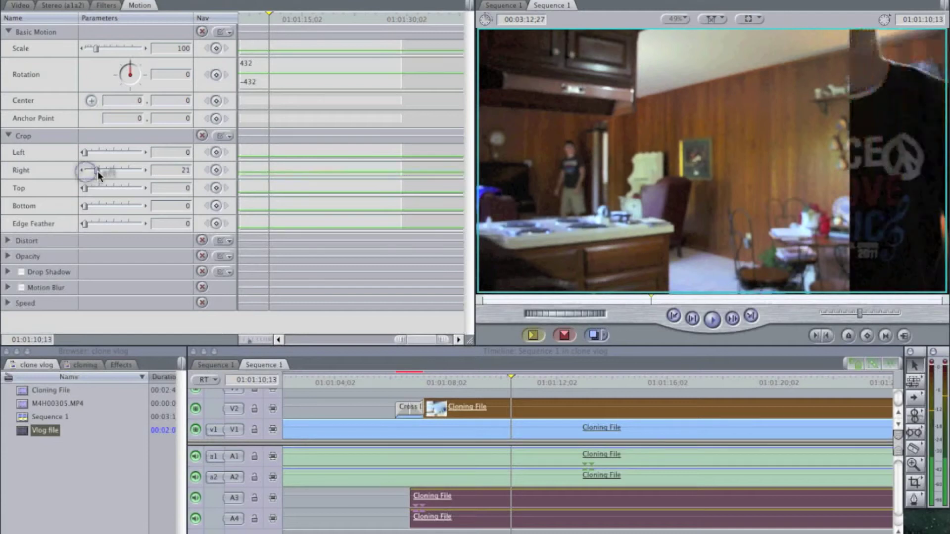
pyautogui.moveTo(88, 170); pyautogui.dragTo(121, 169)
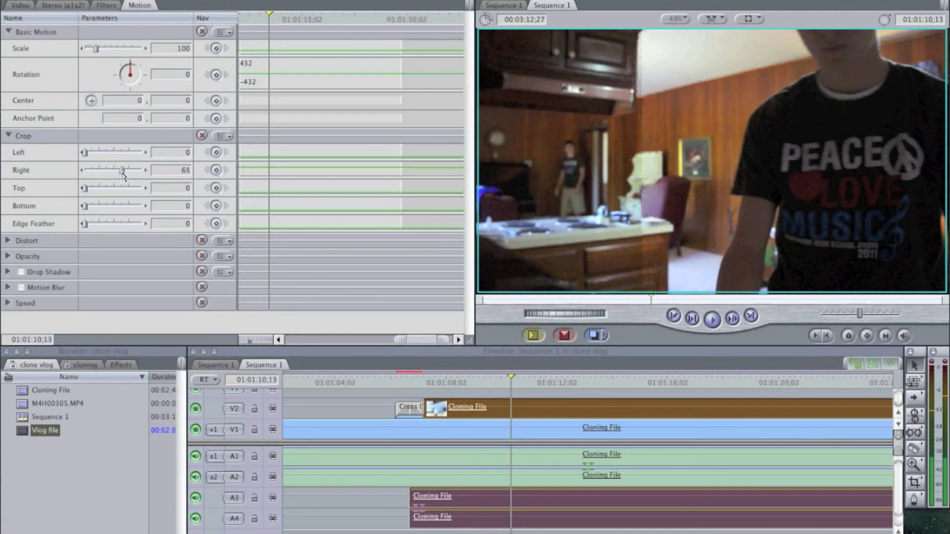
pyautogui.moveTo(121, 170); pyautogui.dragTo(123, 171)
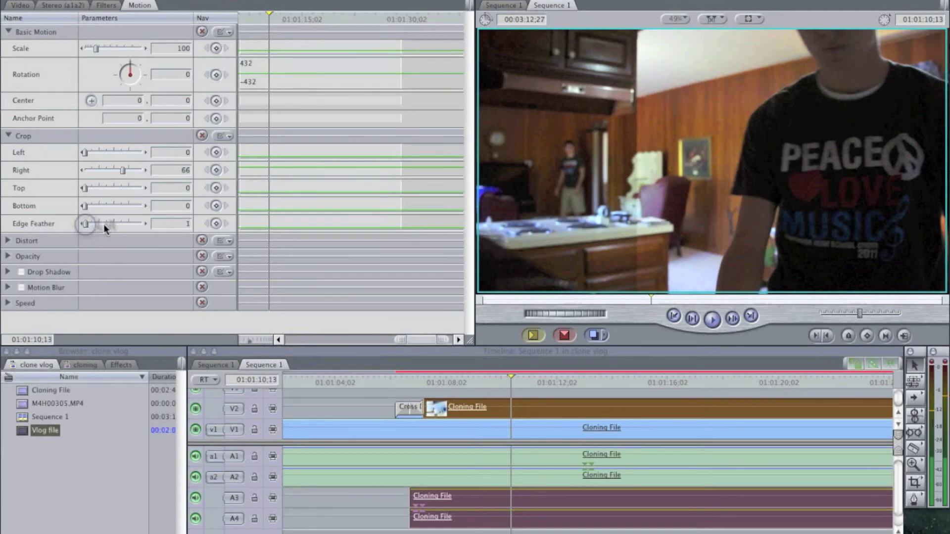
# - Raise the upper clip's Edge Feather to 100 to soften the crop seam
pyautogui.moveTo(85, 224); pyautogui.dragTo(112, 224)
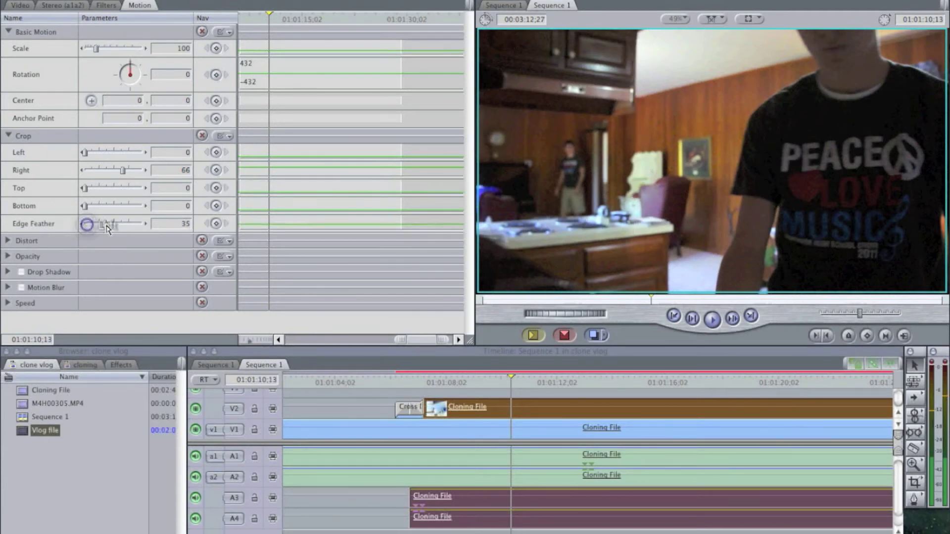
pyautogui.moveTo(87, 224); pyautogui.dragTo(143, 224)
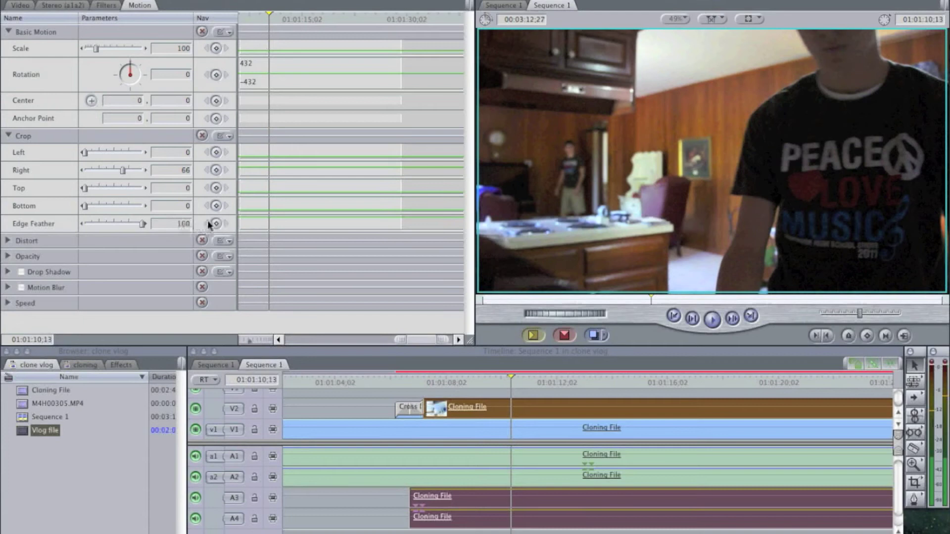
pyautogui.moveTo(702, 117)
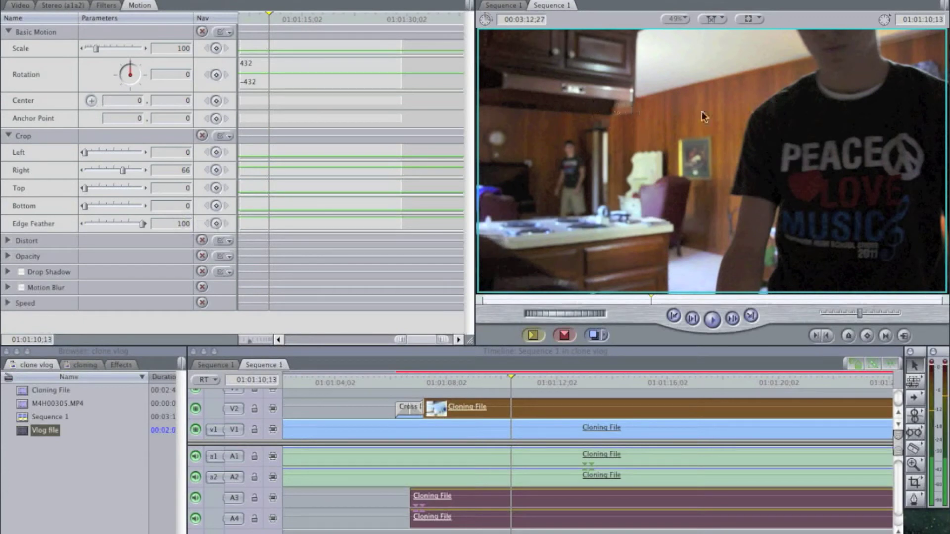
pyautogui.moveTo(426, 394)
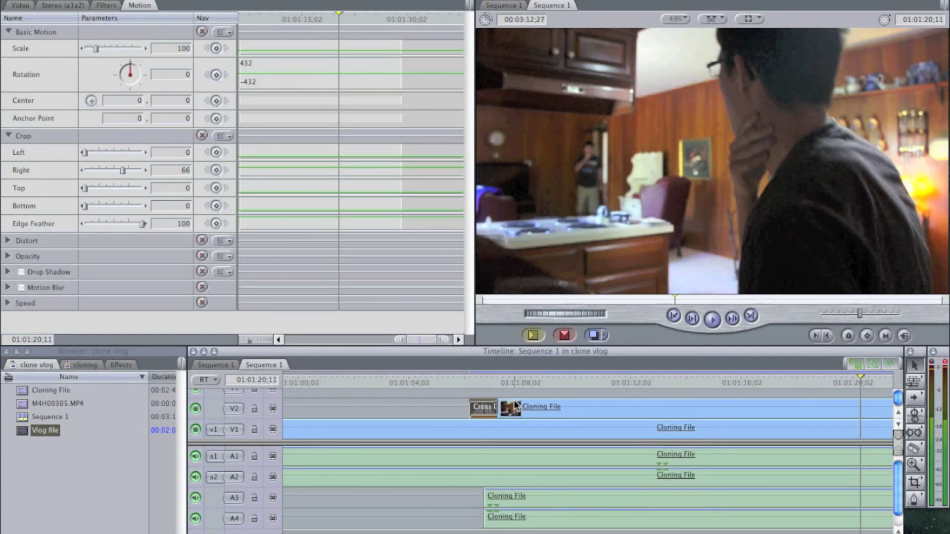
pyautogui.moveTo(393, 399)
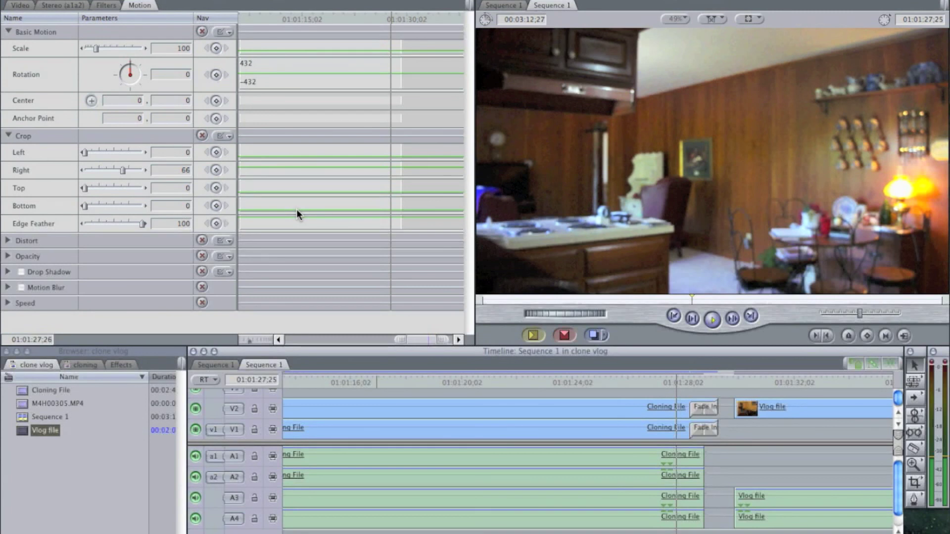
pyautogui.moveTo(441, 126)
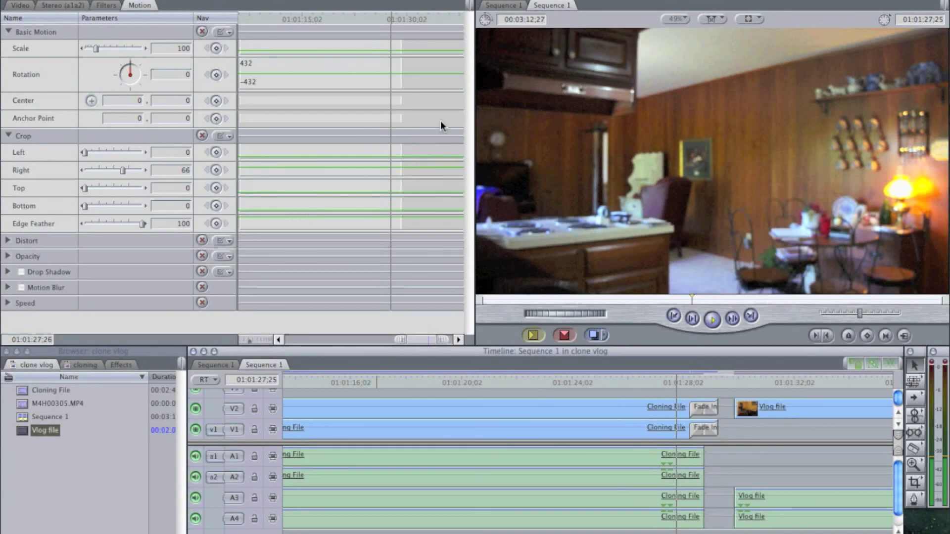